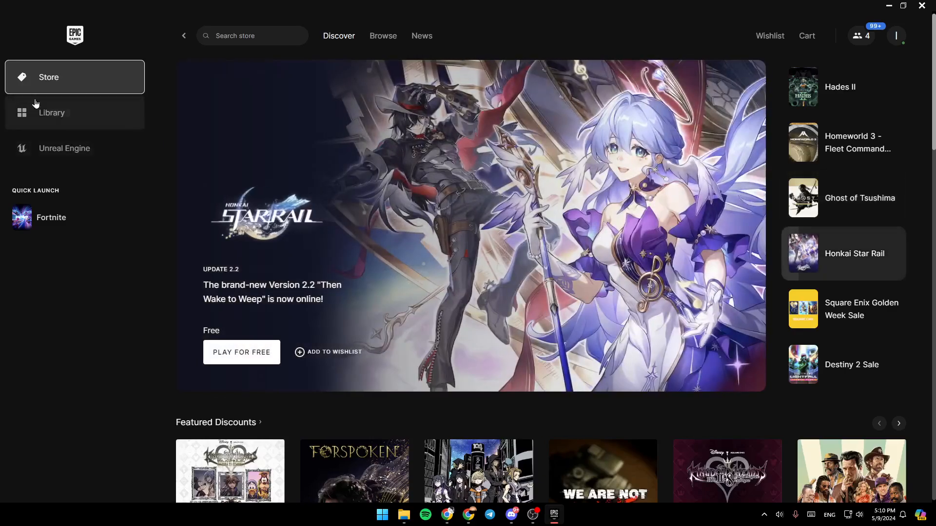
mouse_move(87, 103)
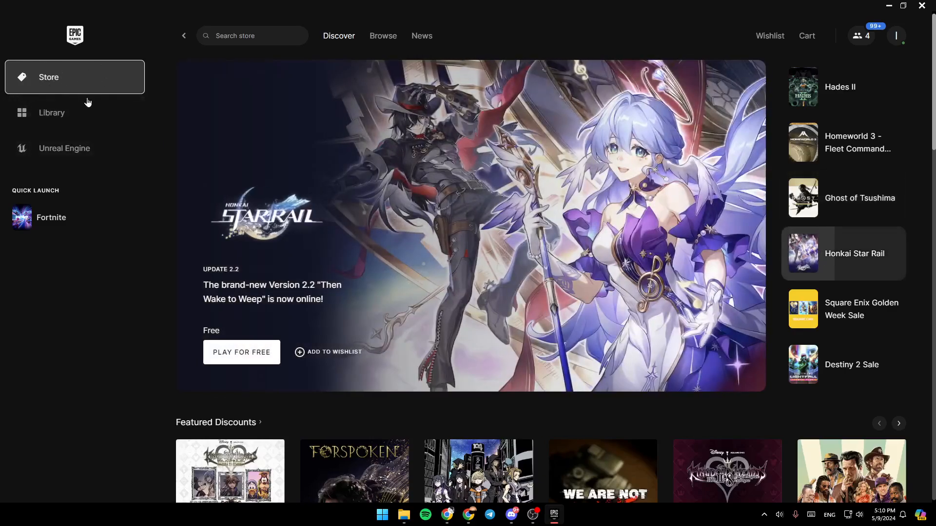
Go to the game Library, visiting the Unreal Engine section and returning to Library.
click(52, 112)
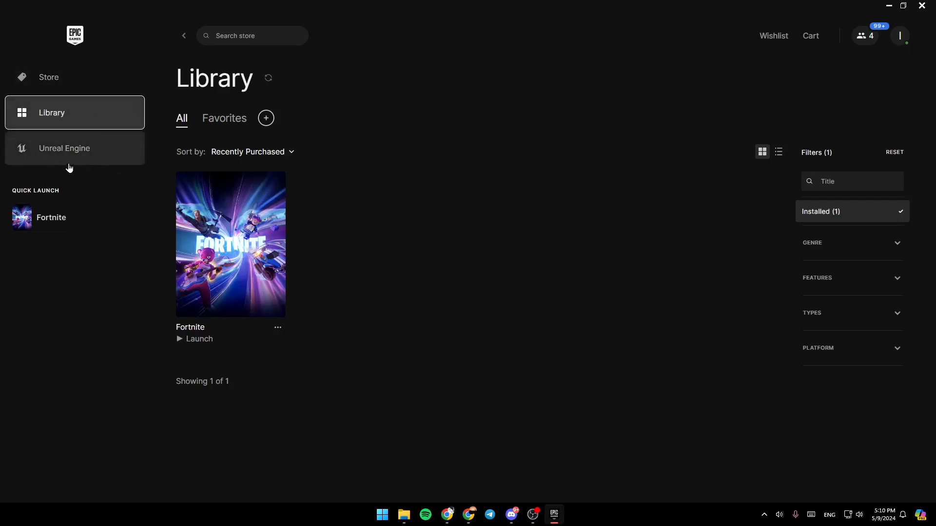
click(64, 148)
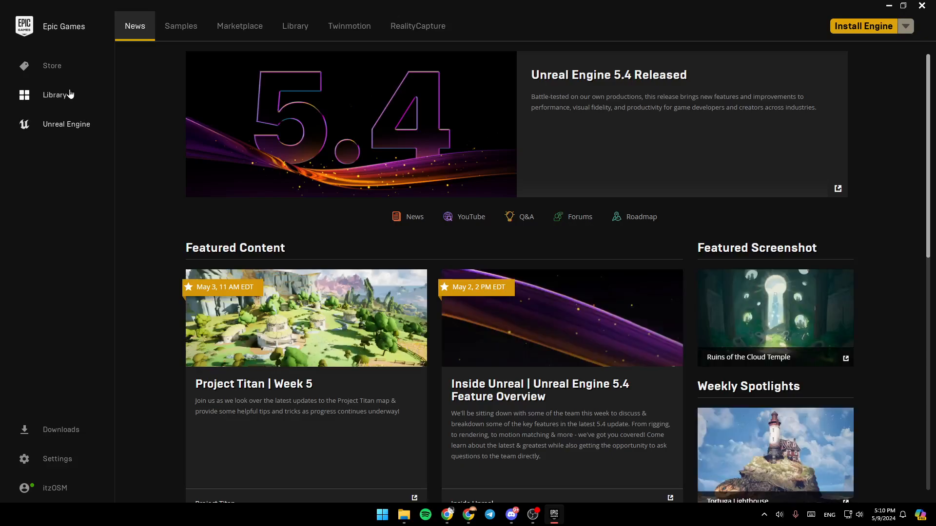
click(54, 95)
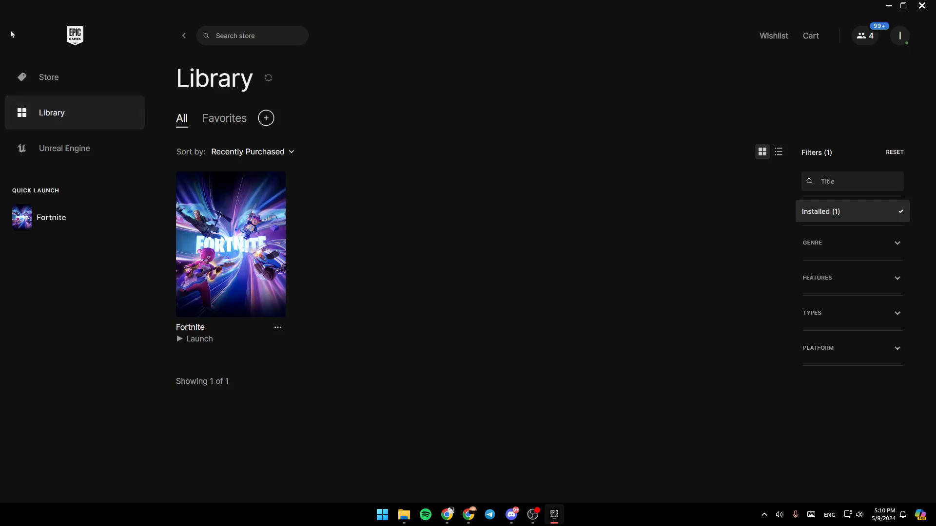
mouse_move(870, 221)
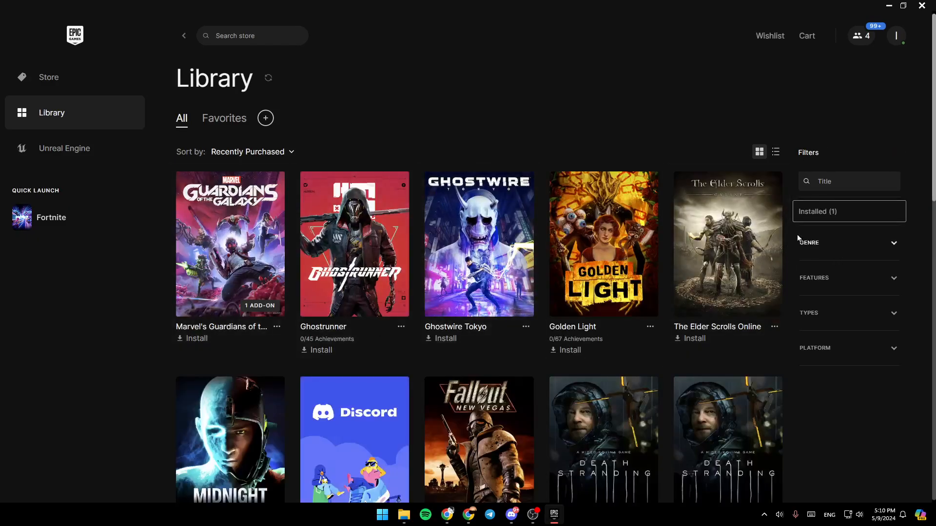
mouse_move(930, 110)
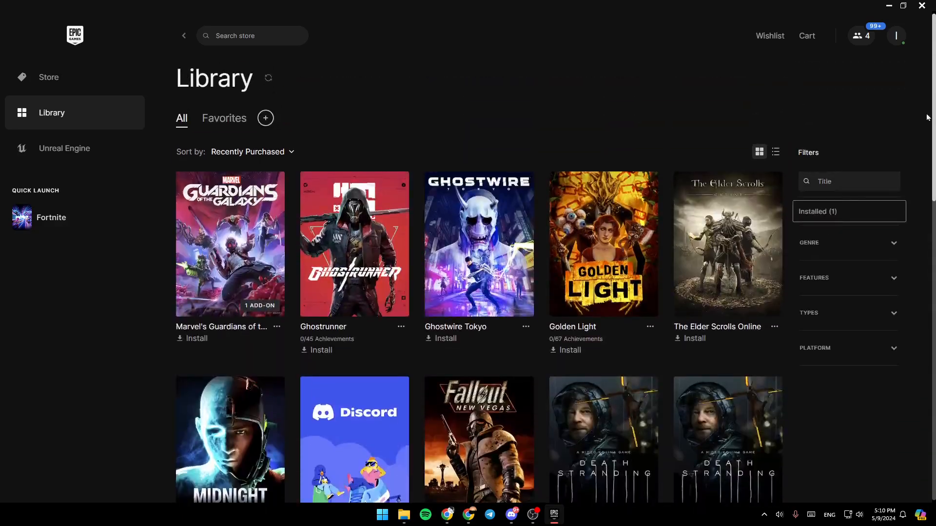
Apply the Installed filter so only Fortnite is listed.
click(847, 212)
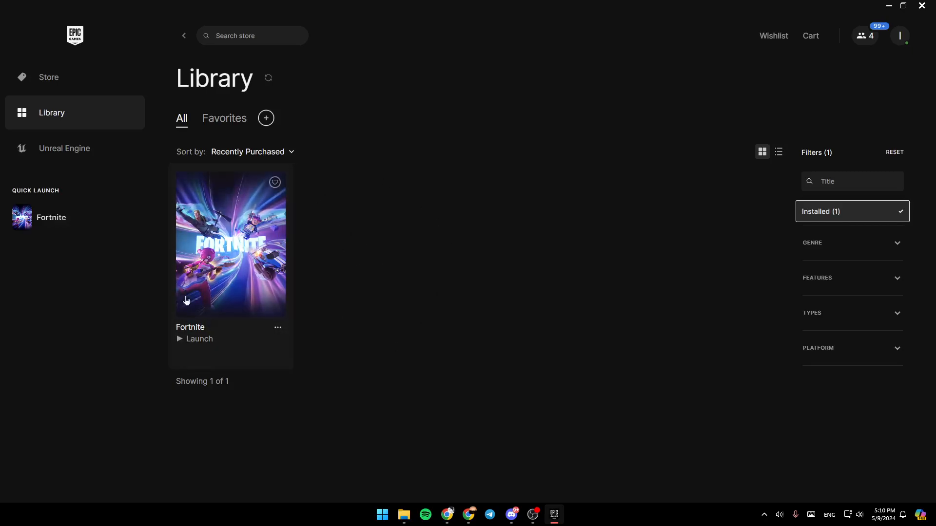
mouse_move(284, 338)
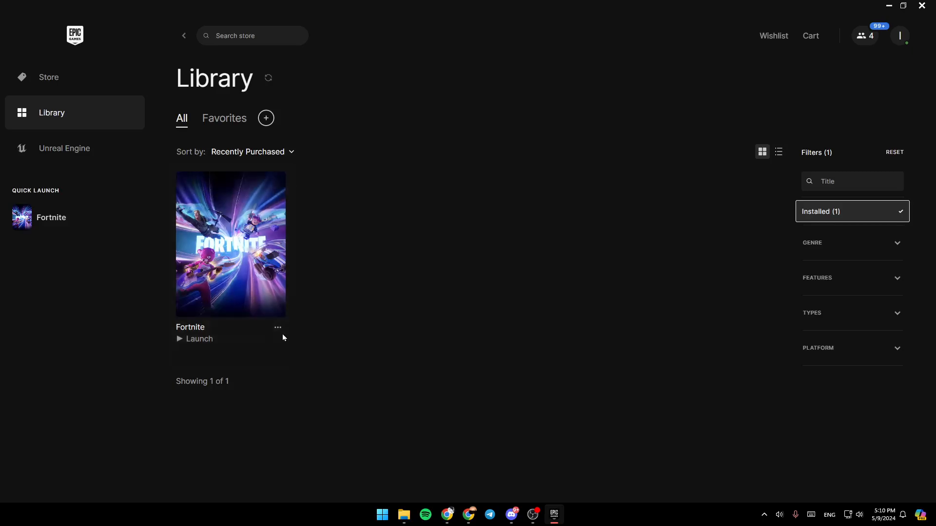
mouse_move(277, 328)
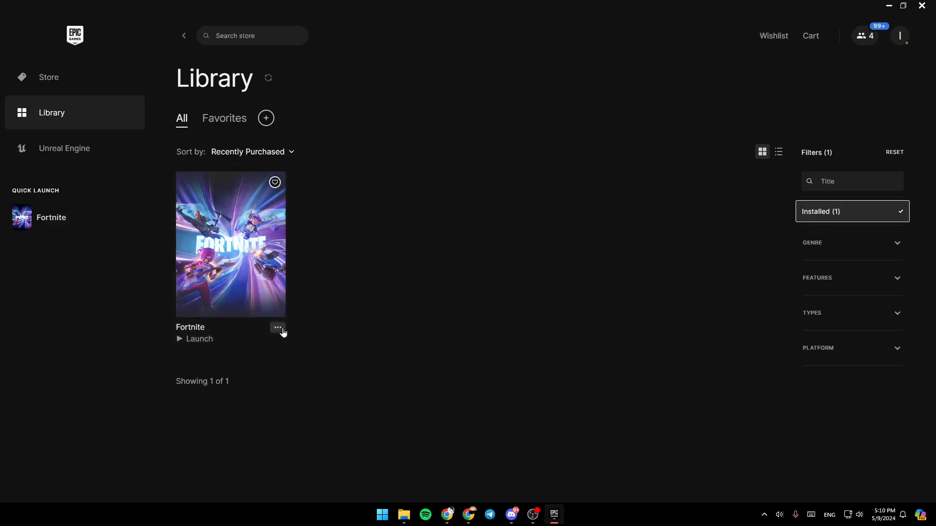
Open Fortnite's Manage panel from its actions menu.
click(277, 328)
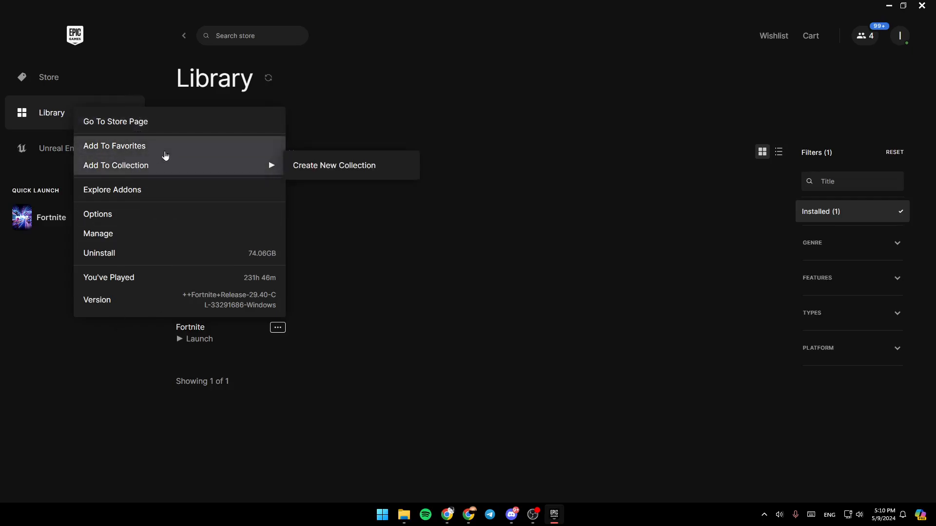
mouse_move(274, 178)
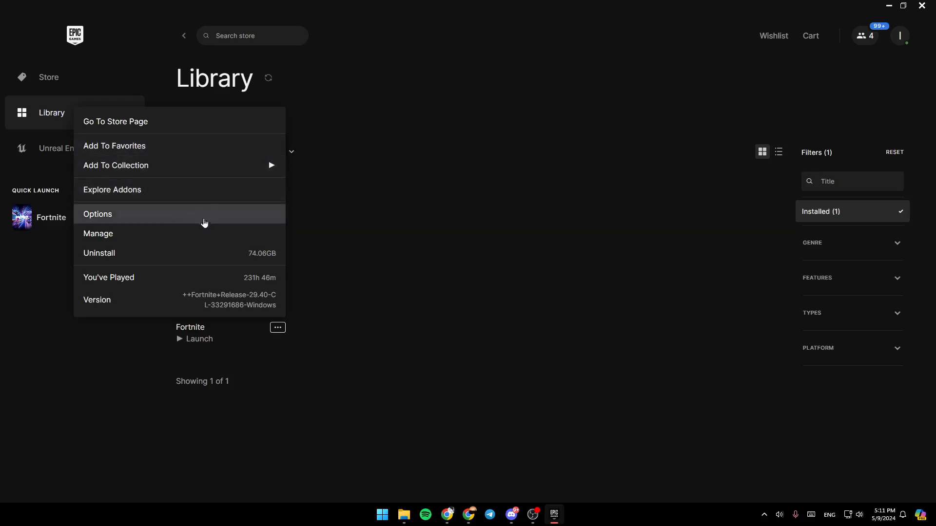
click(97, 213)
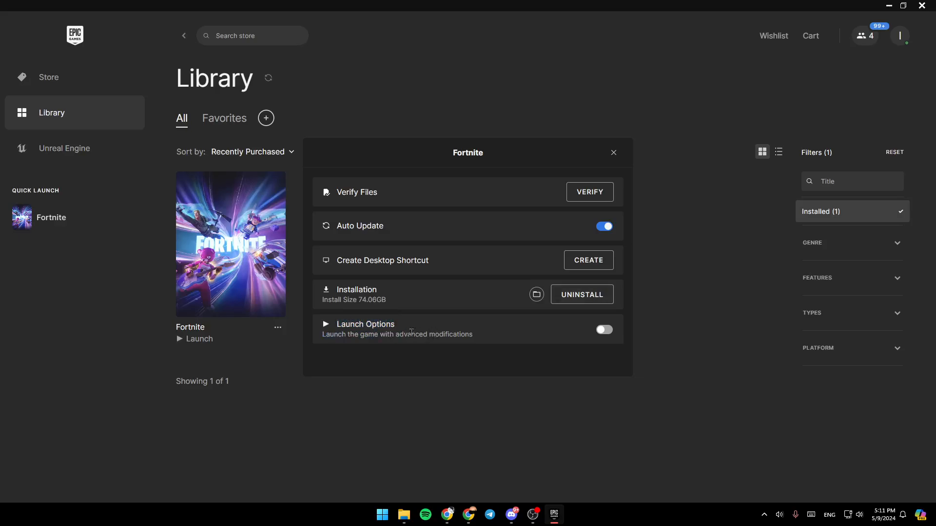
mouse_move(510, 206)
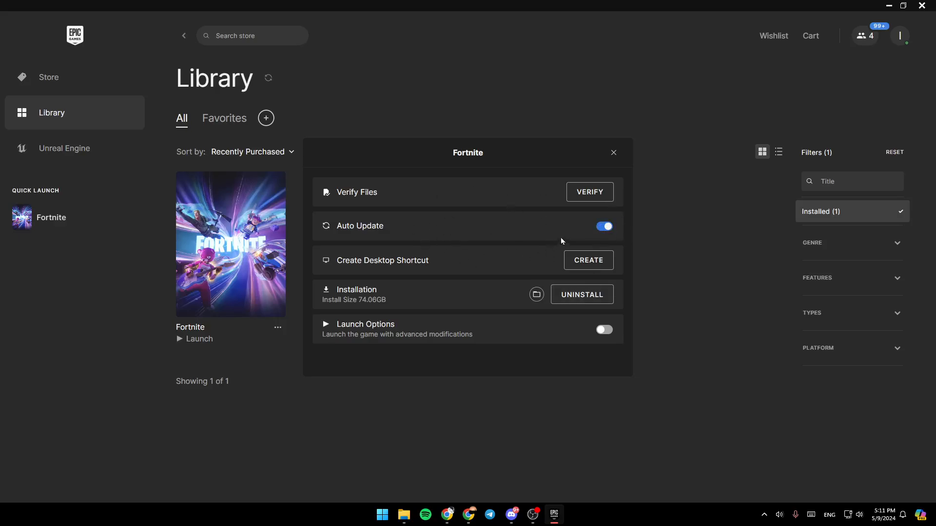
Close Fortnite's Manage panel, leaving Auto Update enabled.
click(614, 152)
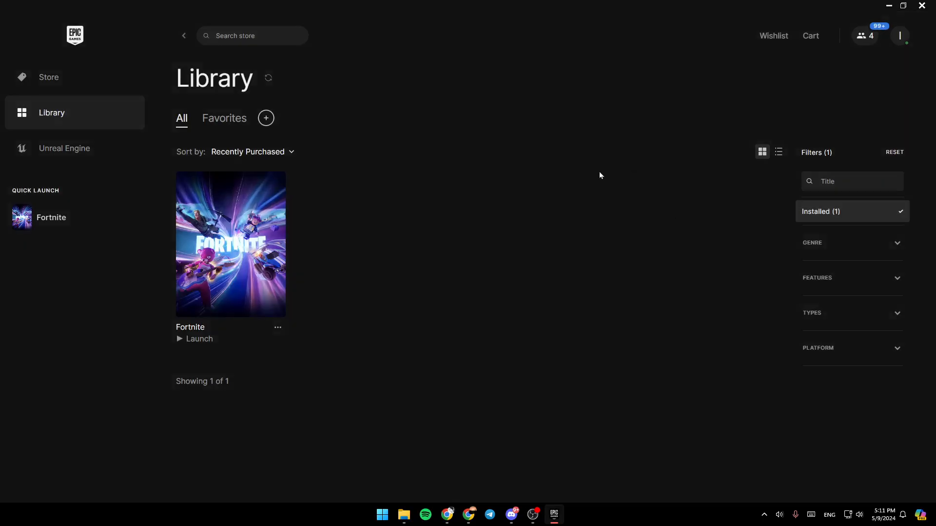
mouse_move(308, 190)
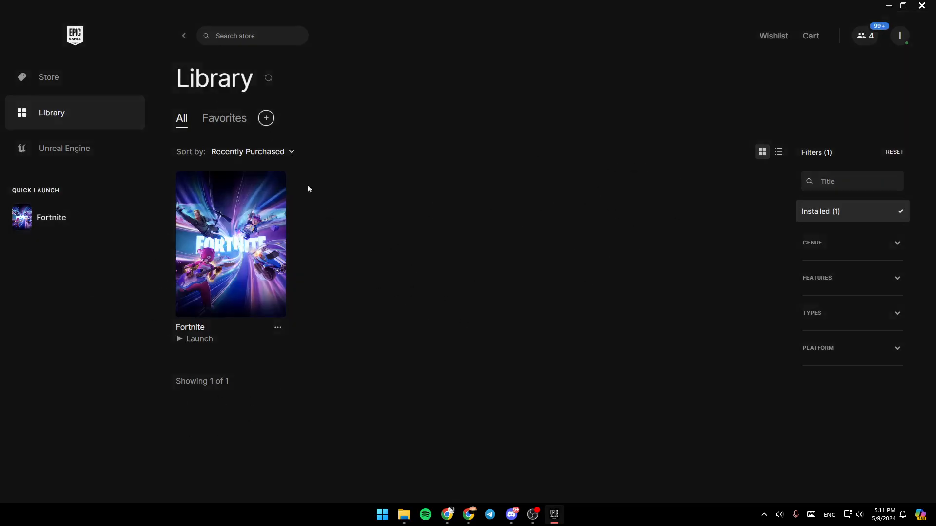
mouse_move(246, 228)
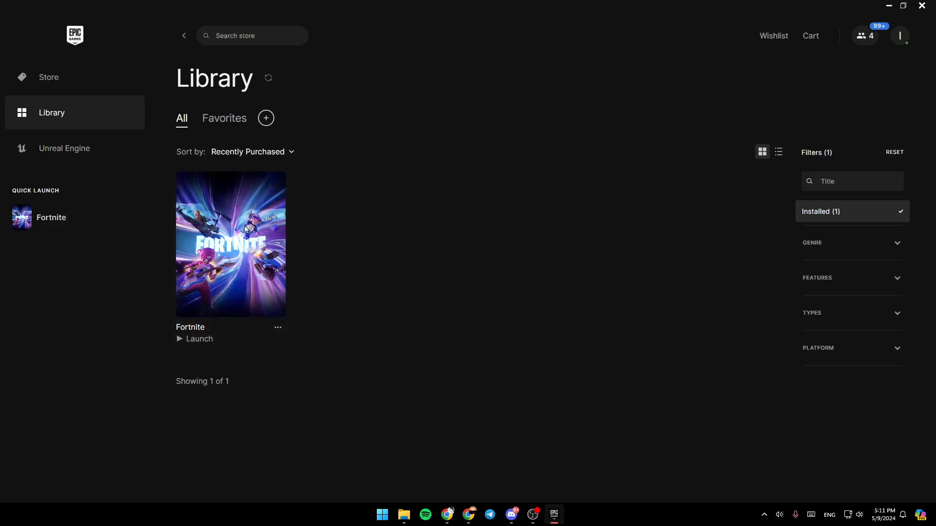
mouse_move(206, 278)
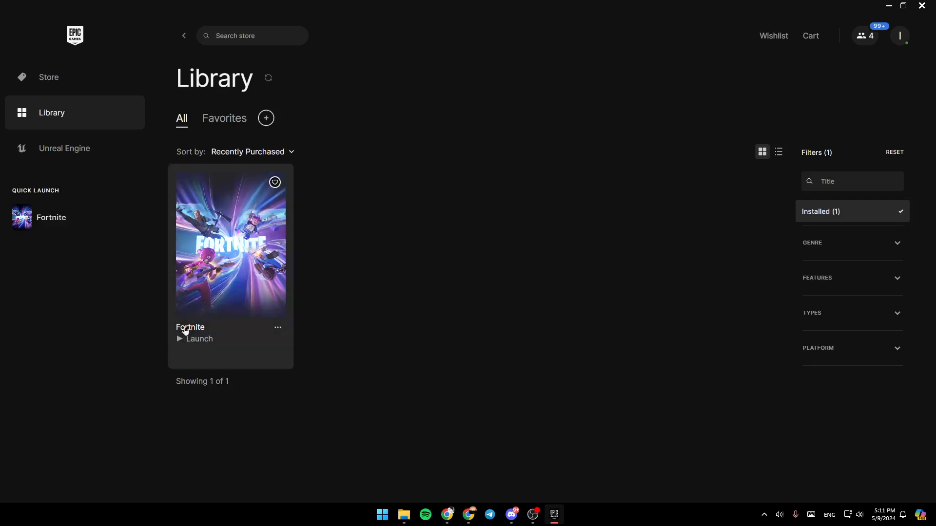
mouse_move(376, 143)
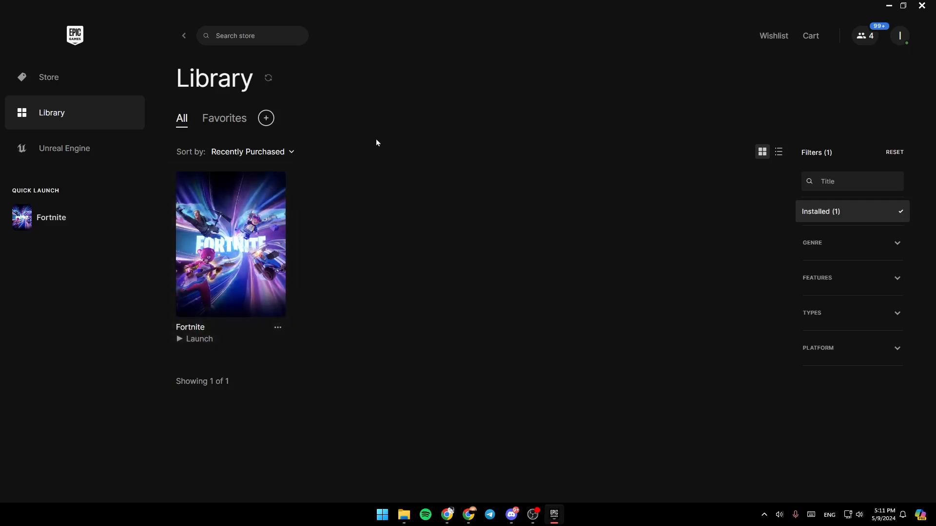
mouse_move(601, 343)
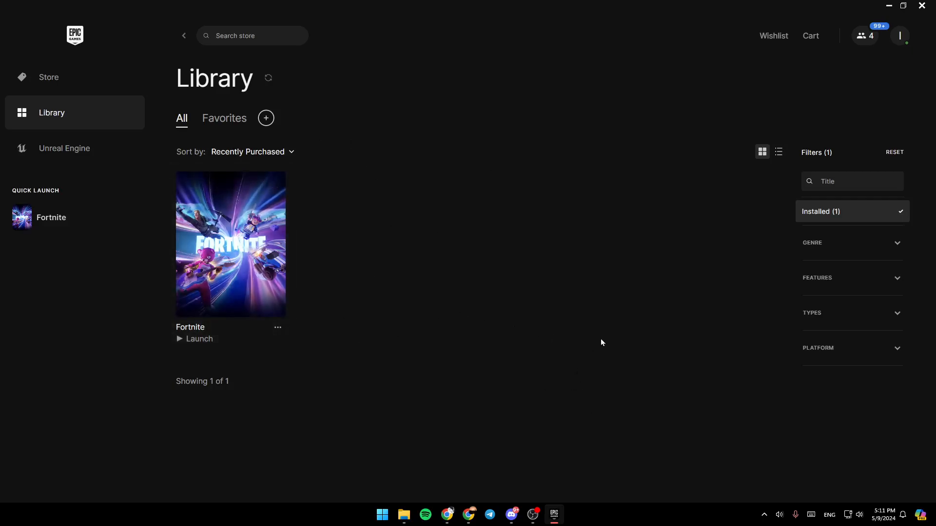
mouse_move(860, 150)
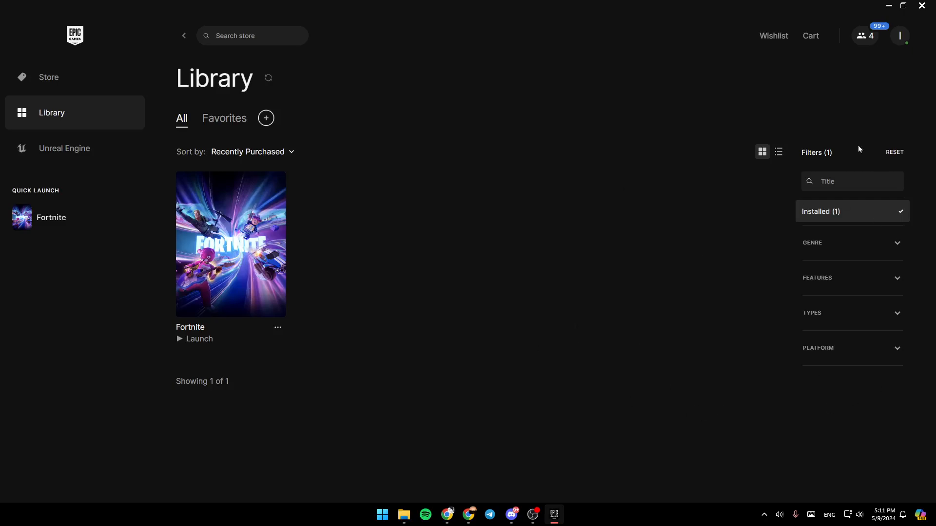
mouse_move(379, 216)
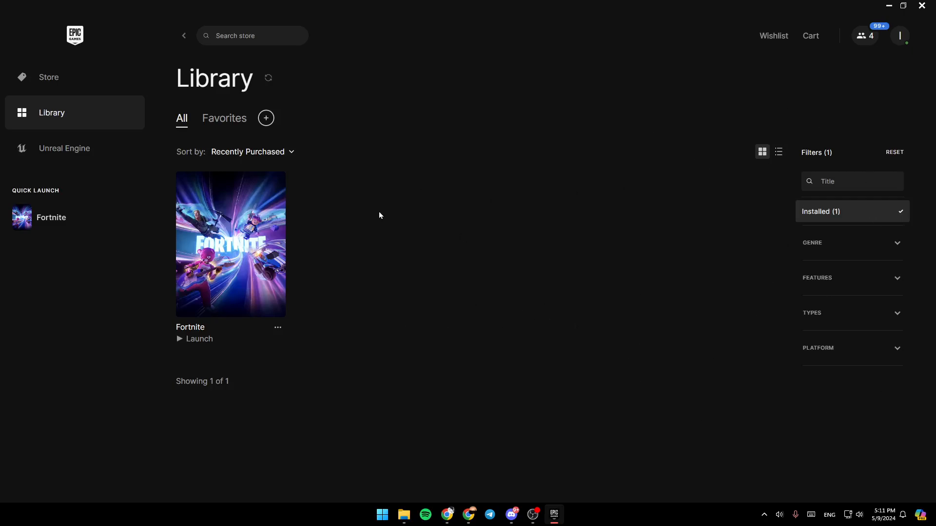
mouse_move(573, 238)
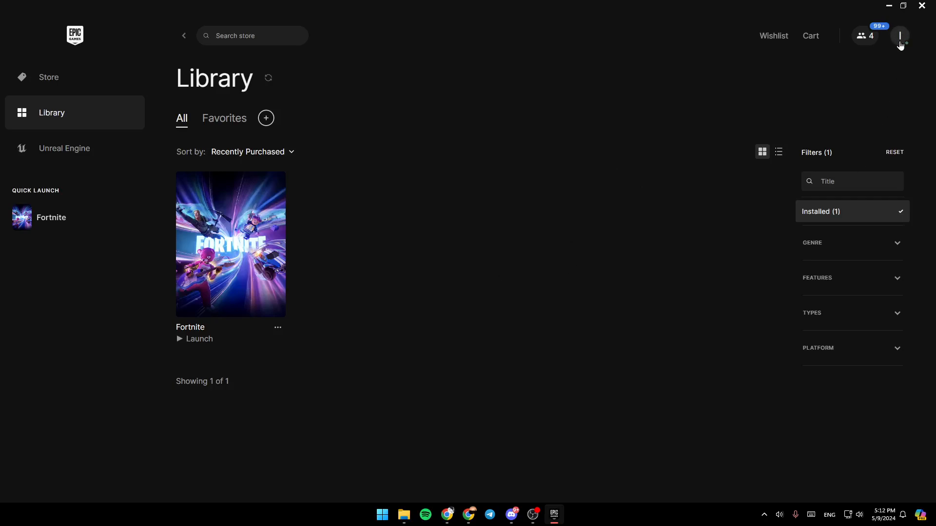
Open the account menu from the profile avatar.
click(899, 35)
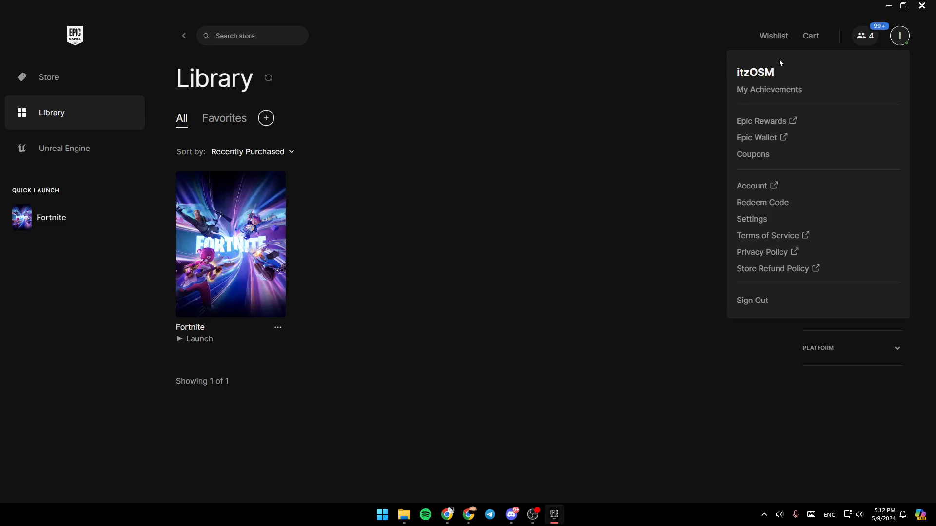
mouse_move(773, 112)
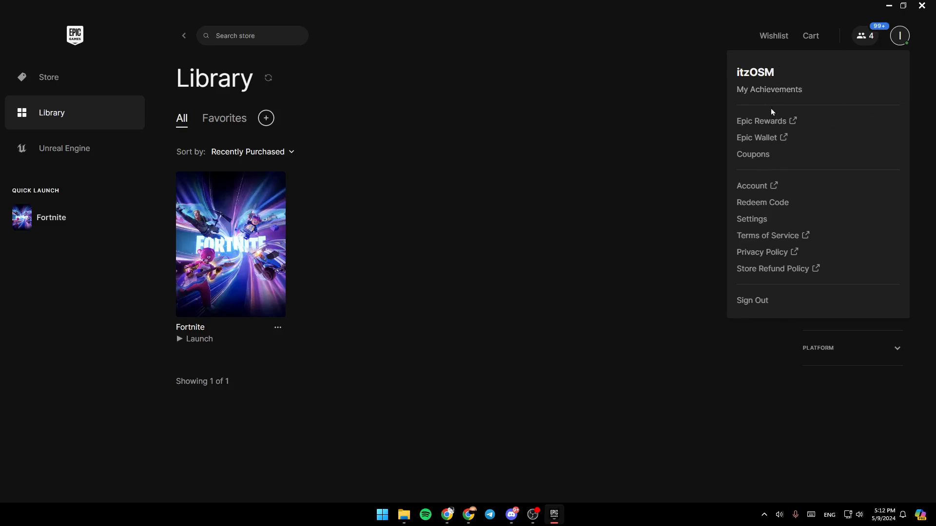
mouse_move(761, 224)
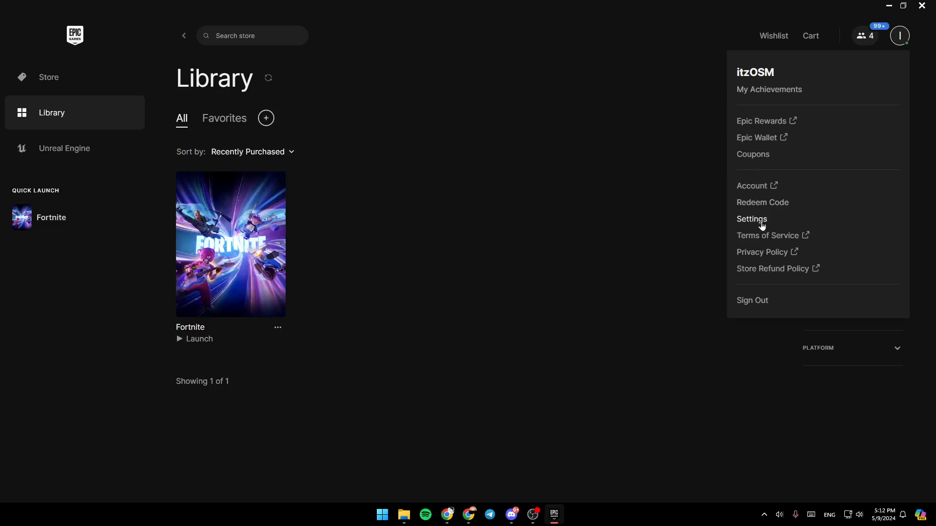
Open the launcher's Settings page from the account menu.
click(752, 220)
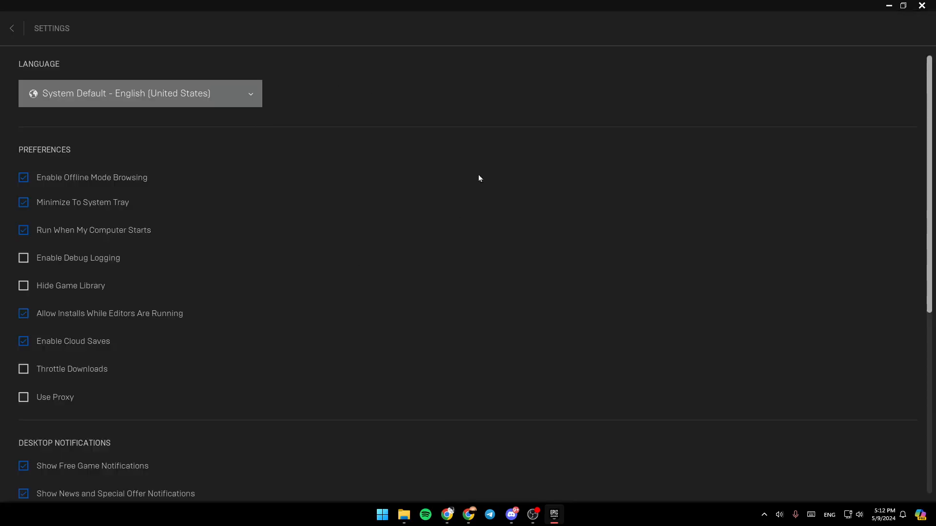
mouse_move(437, 106)
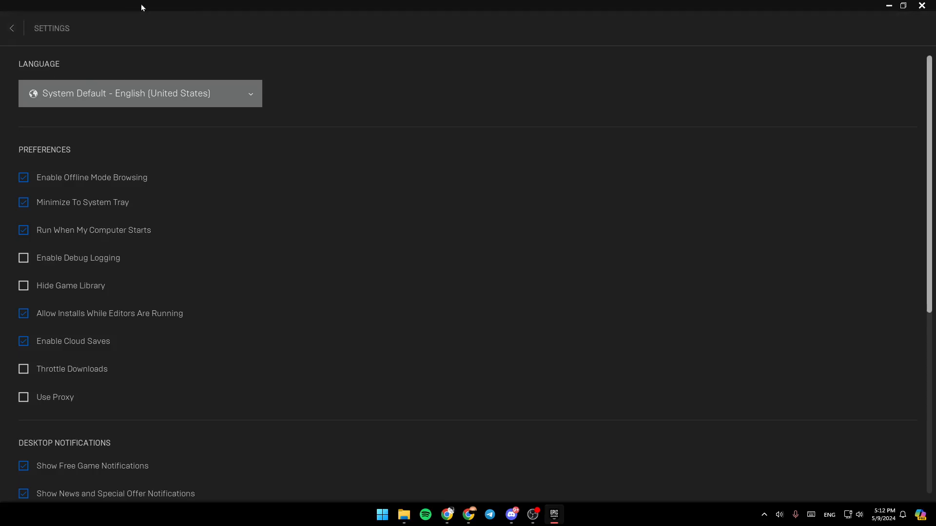
mouse_move(178, 98)
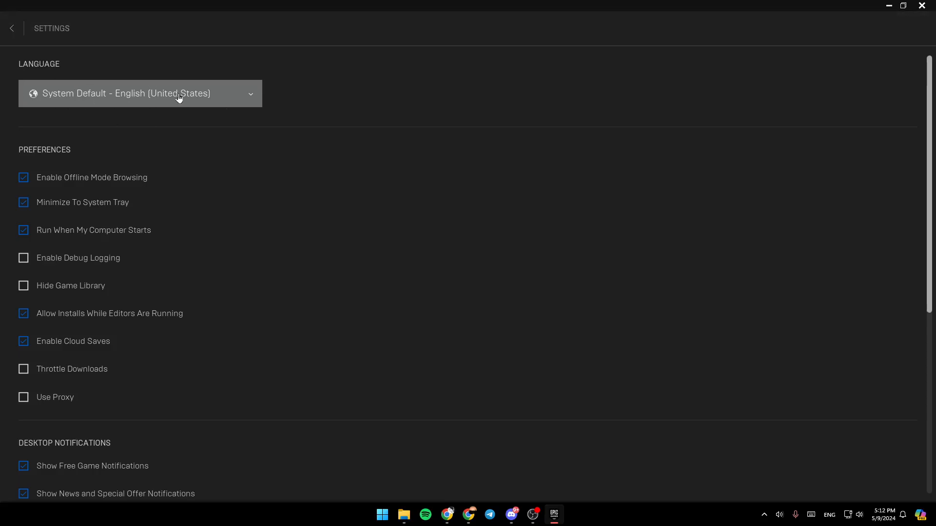
mouse_move(270, 84)
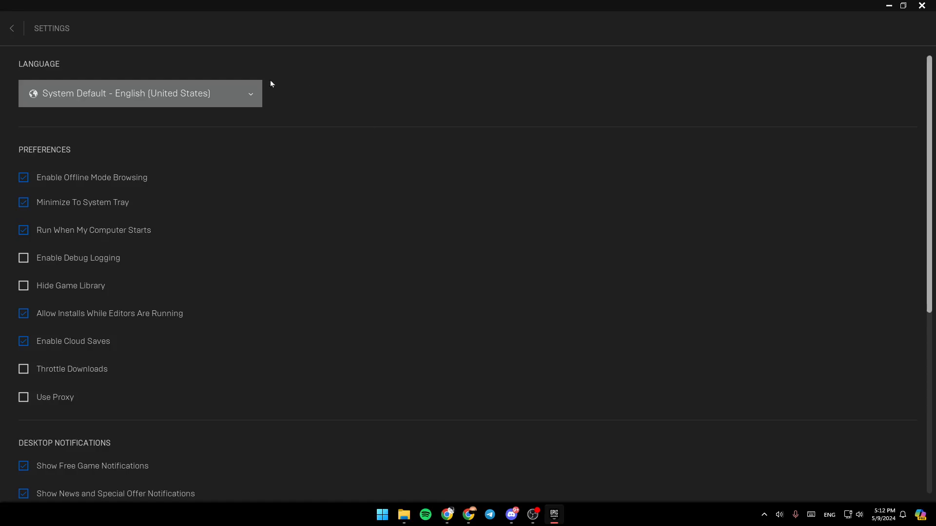
mouse_move(314, 128)
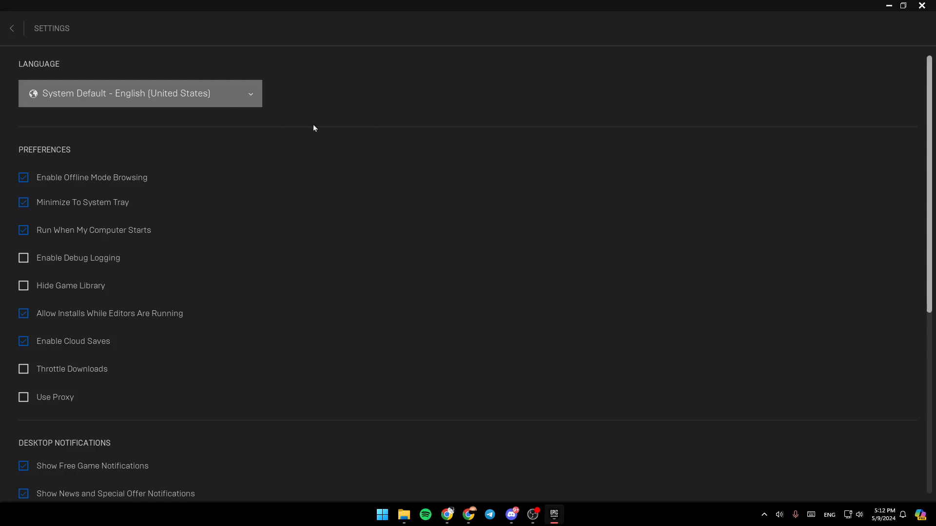